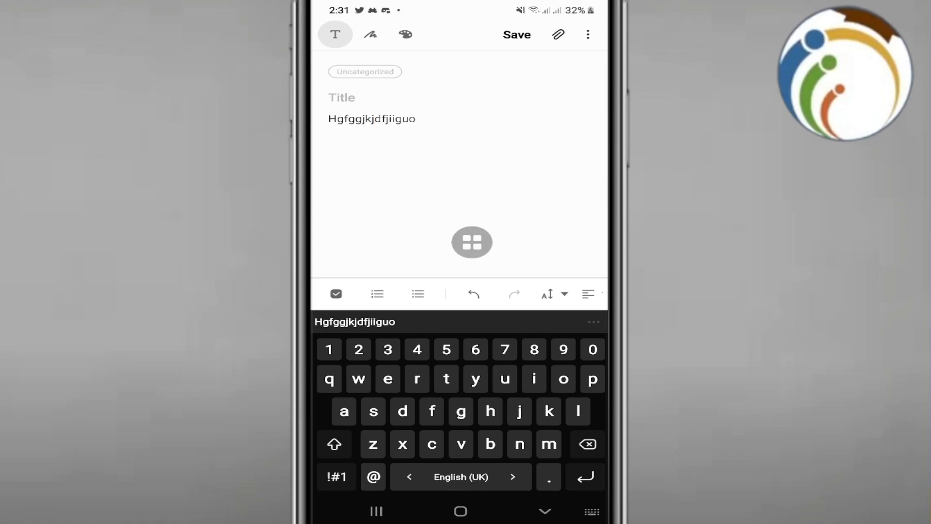
# Leave the open note and return to the phone's home screen
pyautogui.click(374, 119)
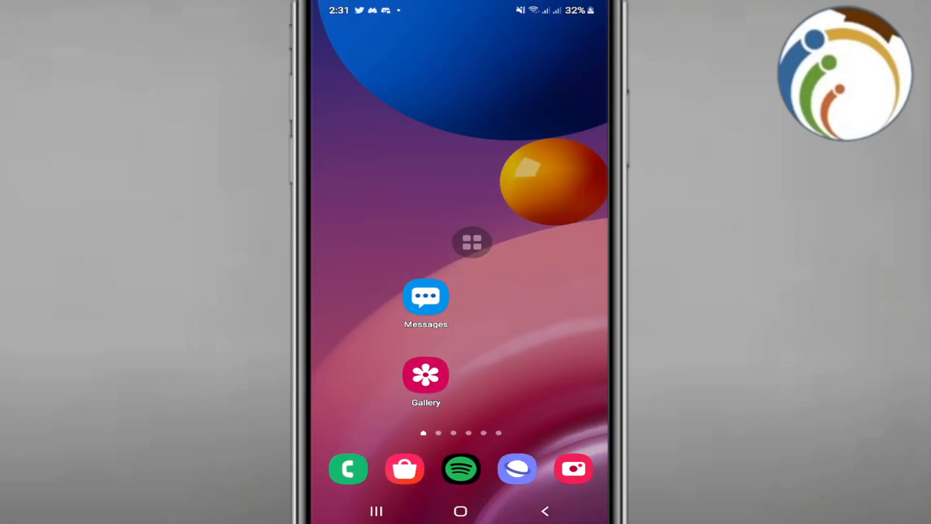
# Reopen Samsung Notes from the app list with the 'Hgfggjkjdfjiiguo' note open
pyautogui.click(473, 242)
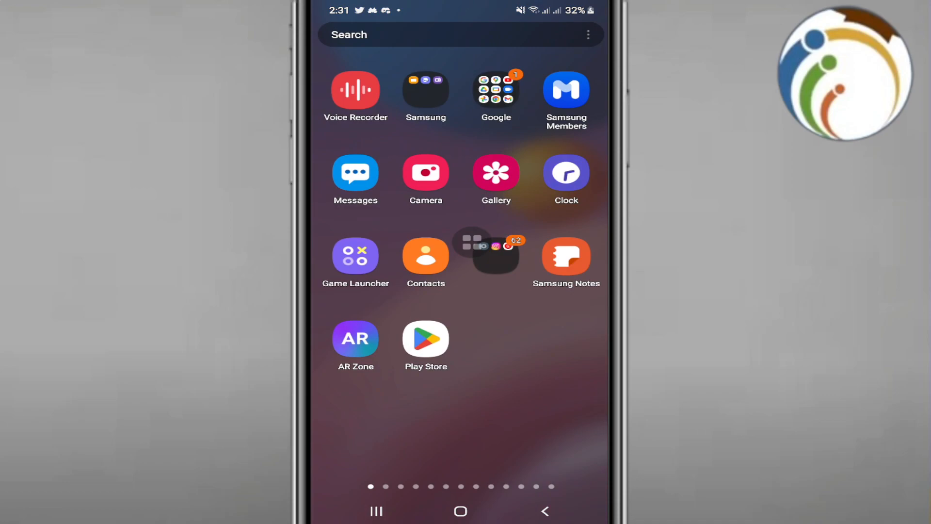
pyautogui.moveTo(475, 244); pyautogui.dragTo(568, 284)
pyautogui.write('Hgfggjkjdfjiiguo')
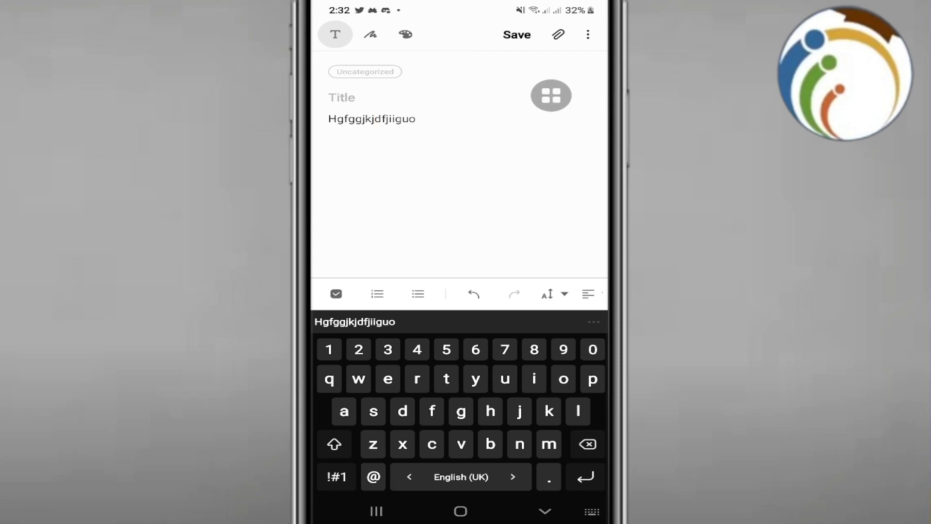
# Close the note so All notes lists the single 'Hgfggjkjdfjiiguo' note
pyautogui.doubleClick(371, 118)
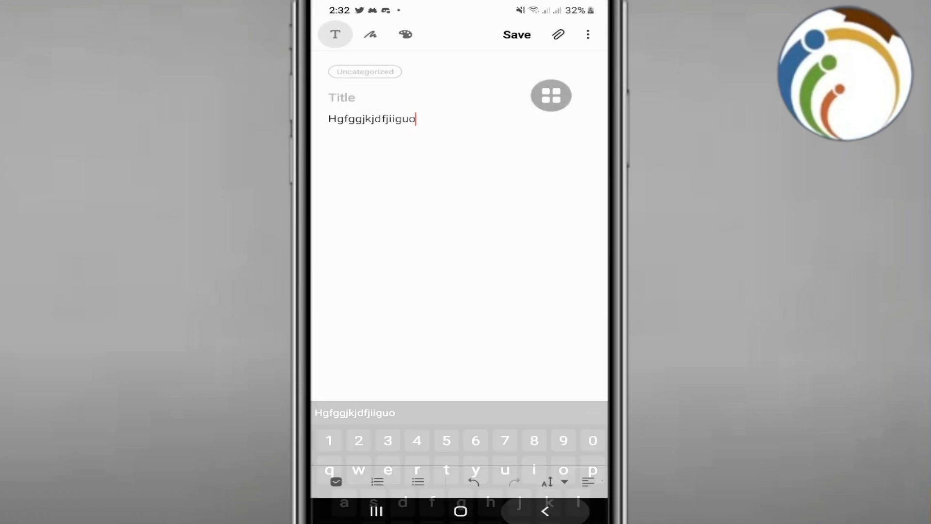
pyautogui.click(515, 35)
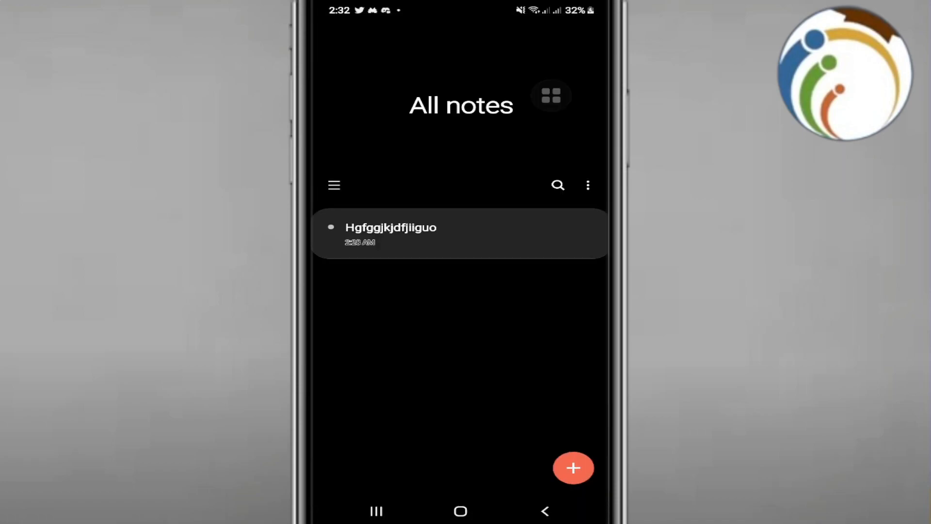
# Start a new blank note and enter 'Hello' in its body
pyautogui.click(572, 467)
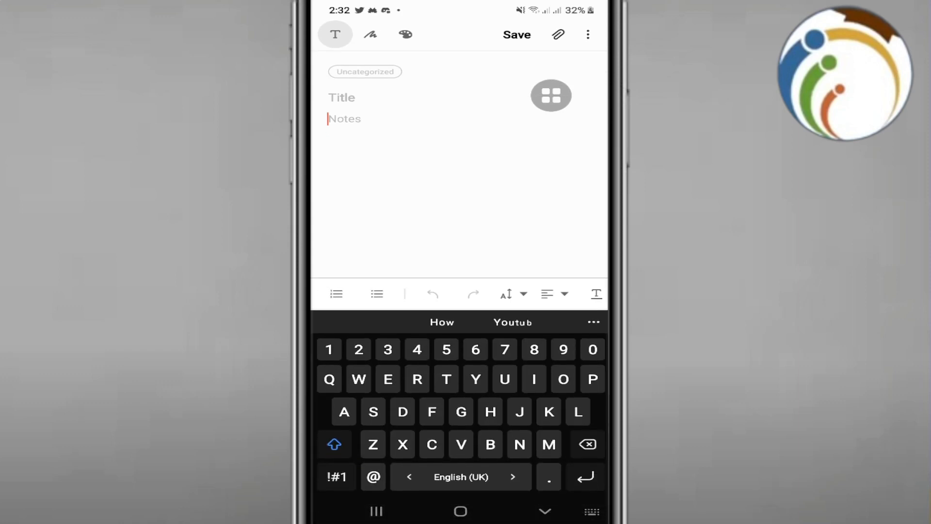
pyautogui.write('H')
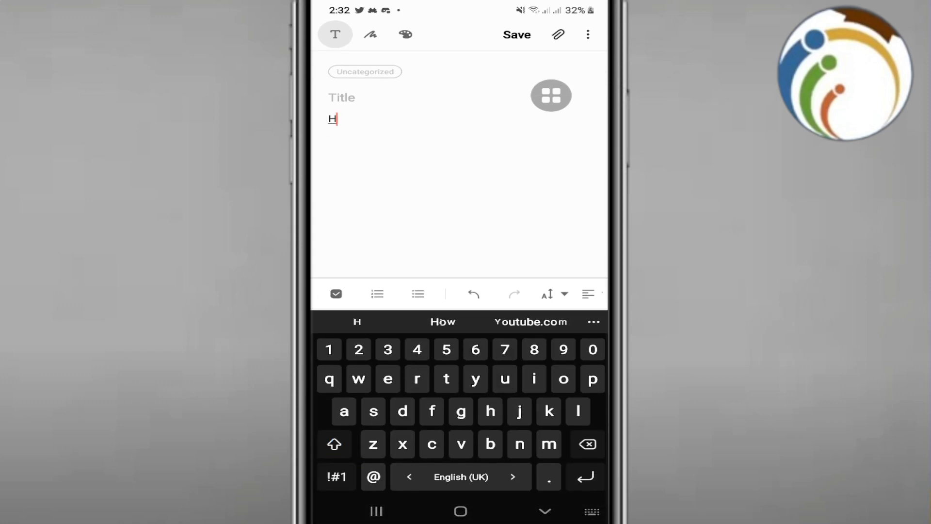
pyautogui.write('ello')
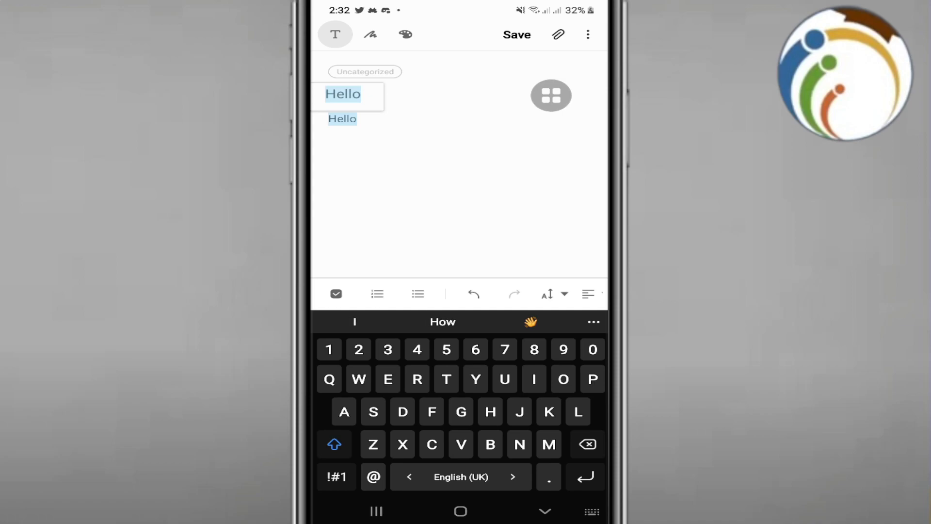
pyautogui.doubleClick(343, 118)
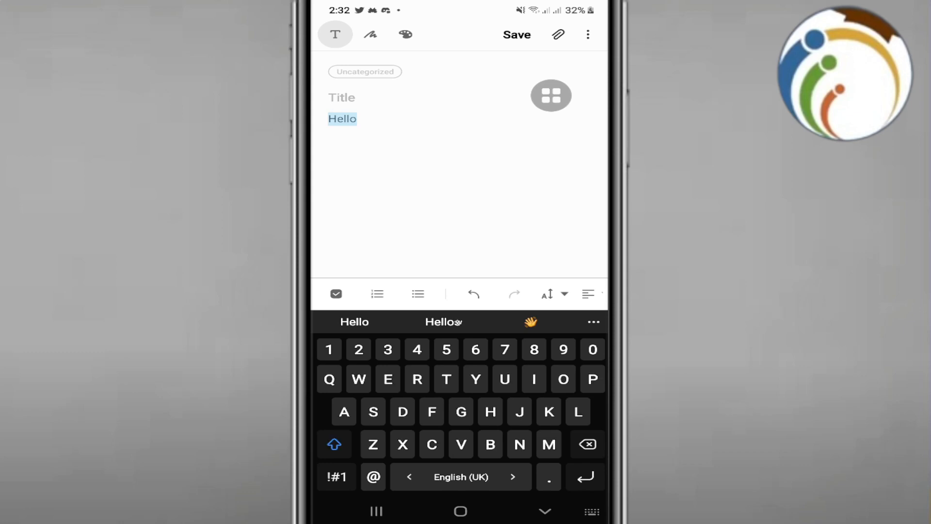
pyautogui.doubleClick(342, 118)
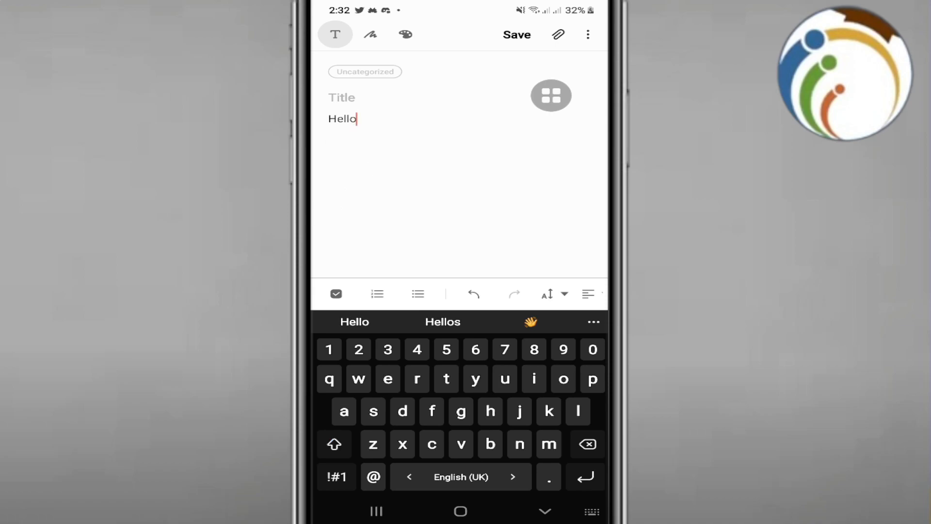
# Lay out lines Gggg, Gh, Hello and Fgg with the insertion point on the blank line above Fgg
pyautogui.press('enter')
pyautogui.write('Fgg')
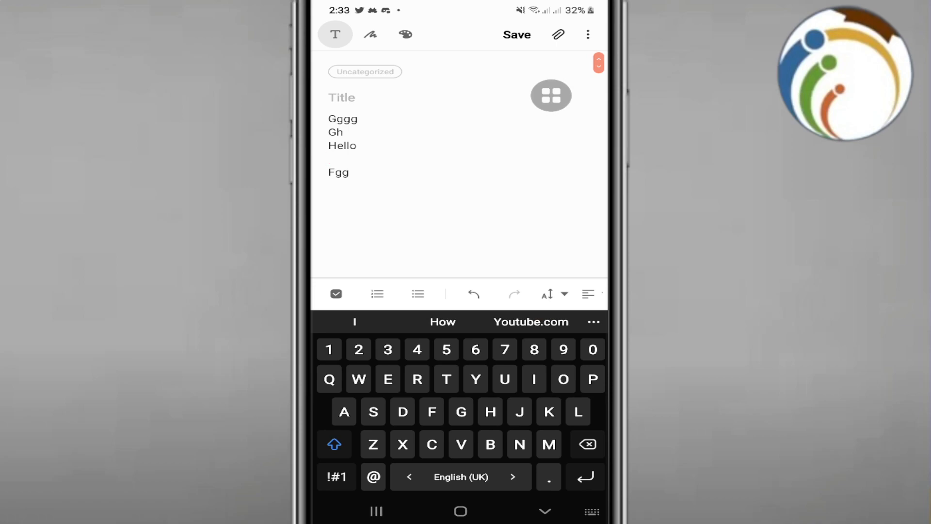
pyautogui.click(328, 158)
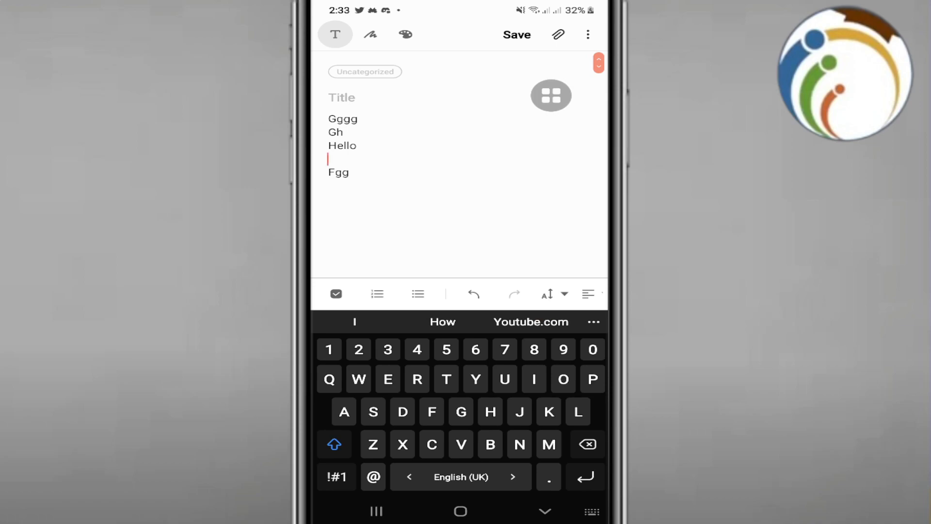